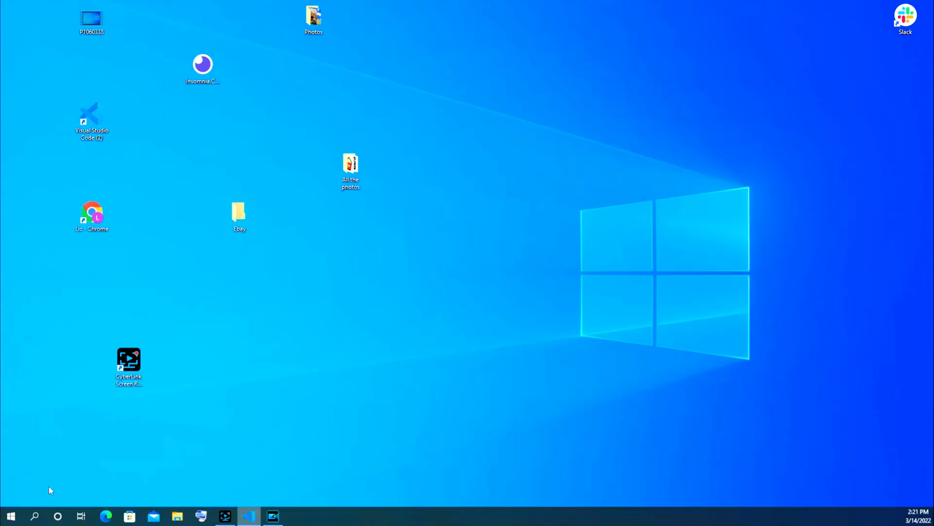
mouse_move(151, 440)
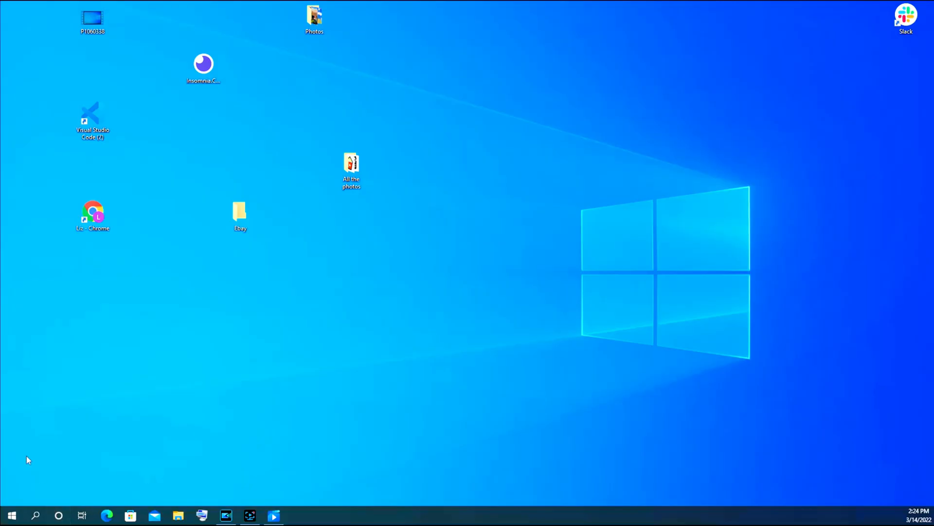
- Open the Start menu's Power menu to reveal Sleep, Shut down and Restart
left_click(12, 514)
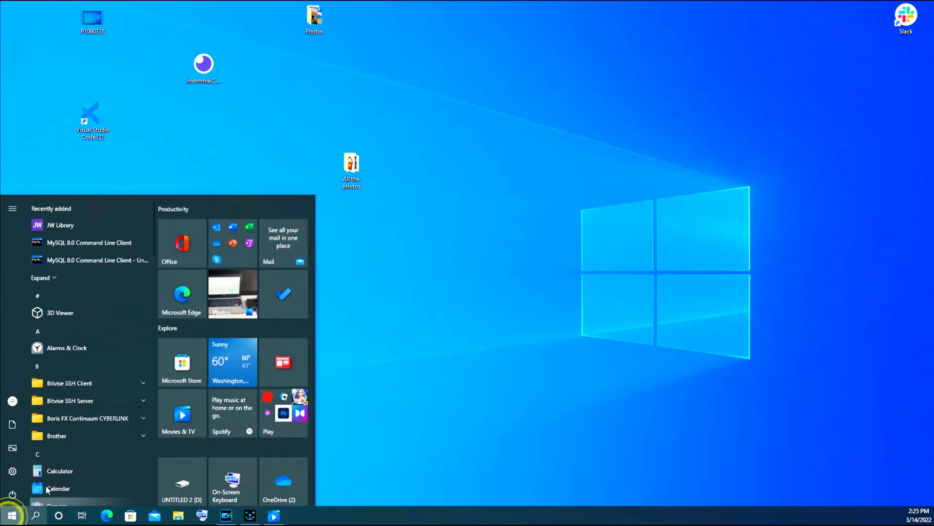
left_click(10, 492)
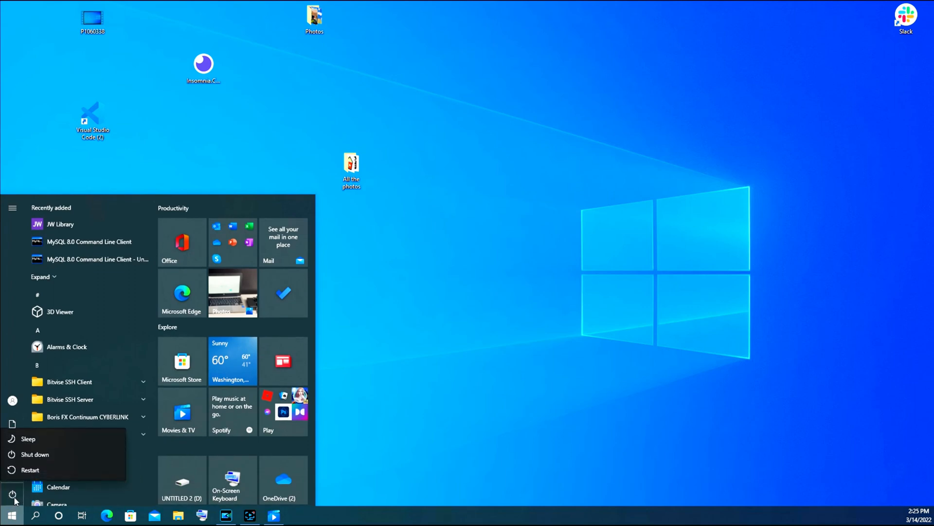